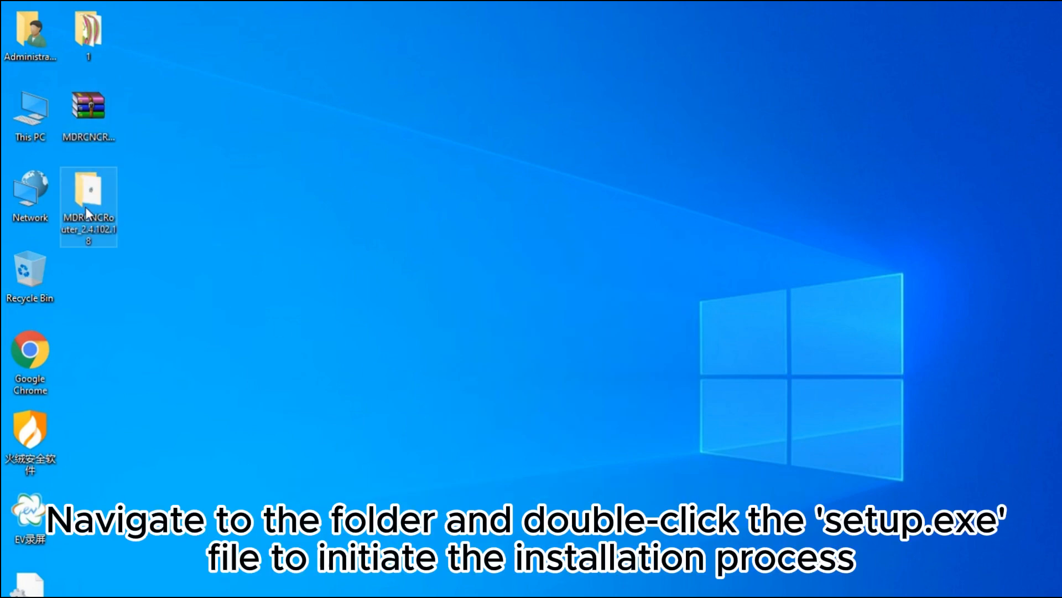
# Step: Open the MDRCNCRouter_2.4.102.18 folder and select the installer application
pyautogui.doubleClick(89, 197)
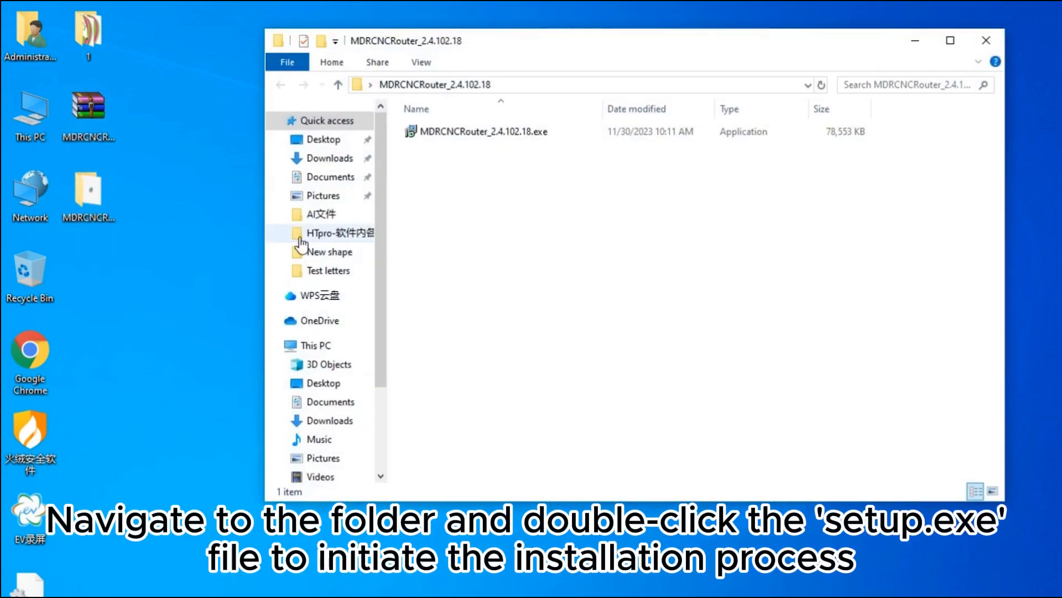
pyautogui.click(482, 131)
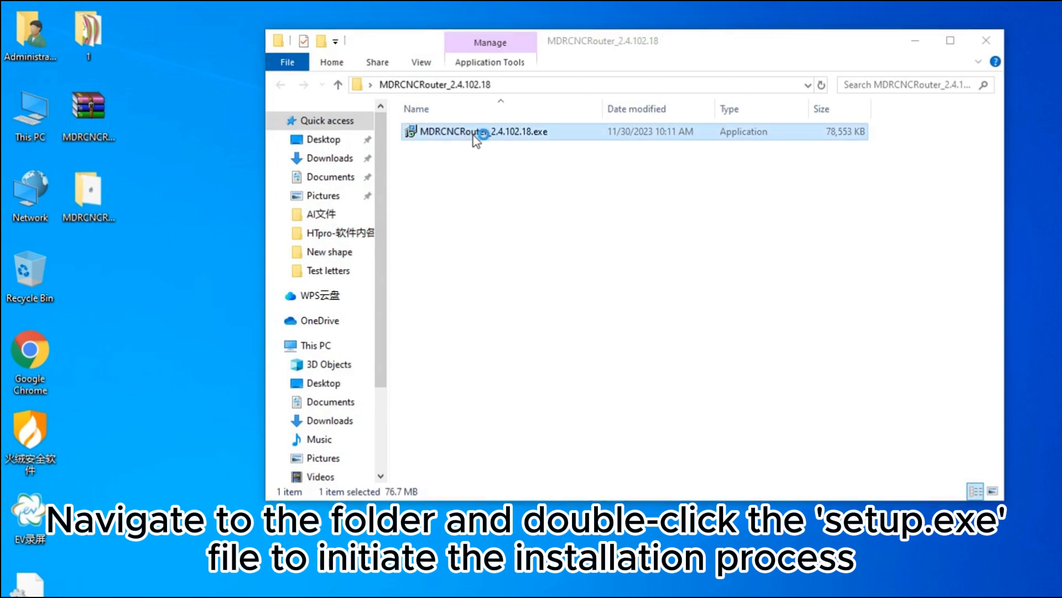
# Step: Run the installer in English with the default folder and desktop shortcut, then finish setup
pyautogui.doubleClick(478, 131)
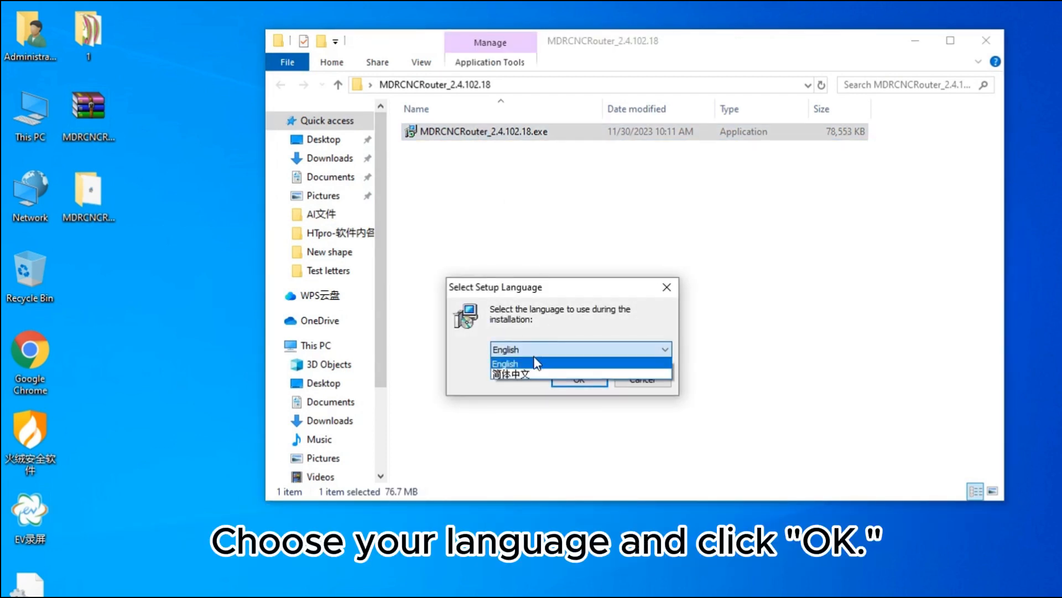
pyautogui.click(578, 378)
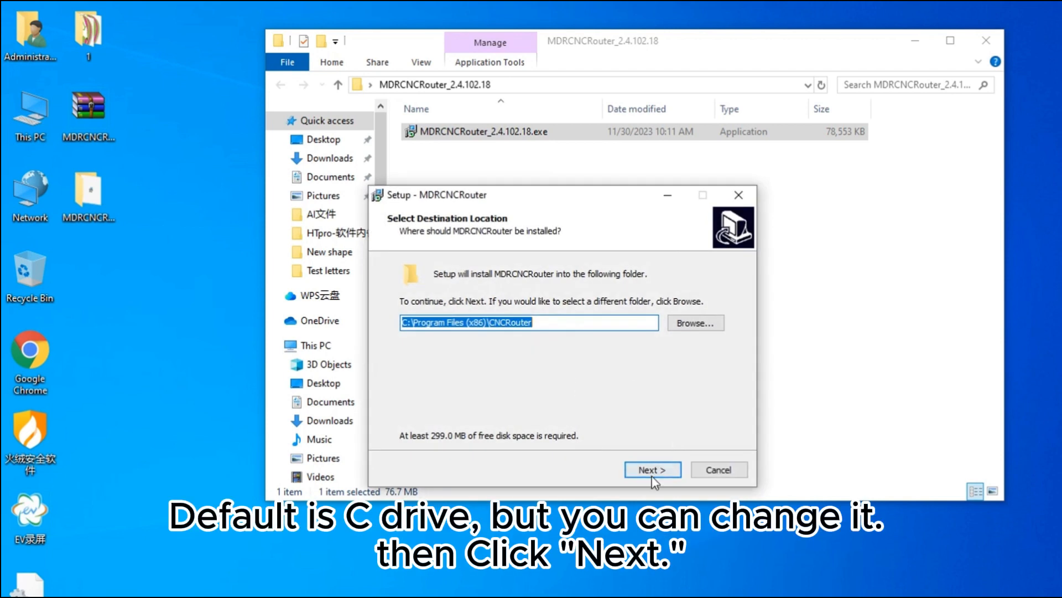
pyautogui.click(651, 469)
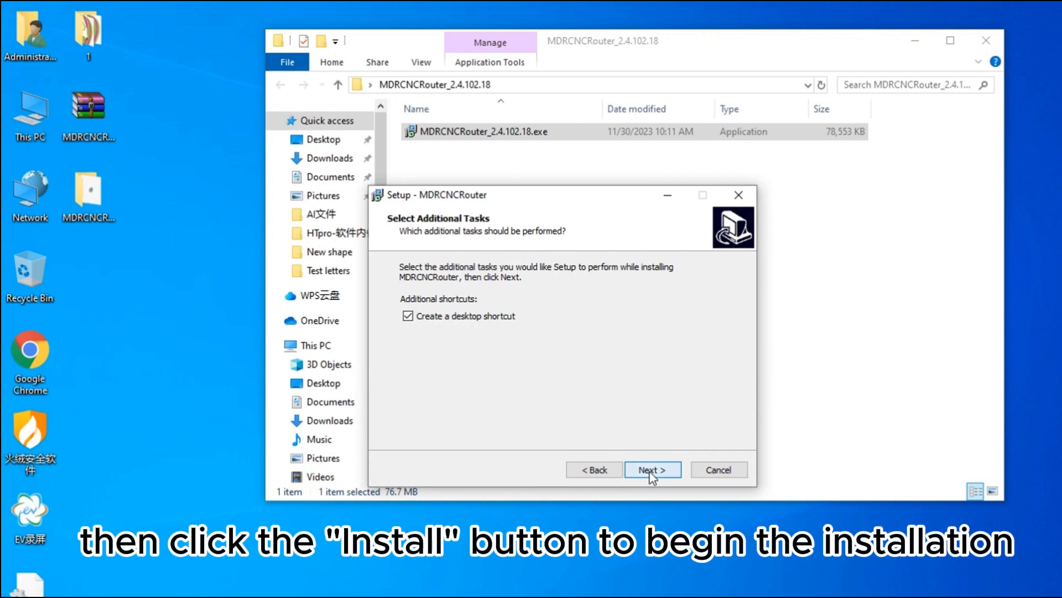
pyautogui.click(651, 469)
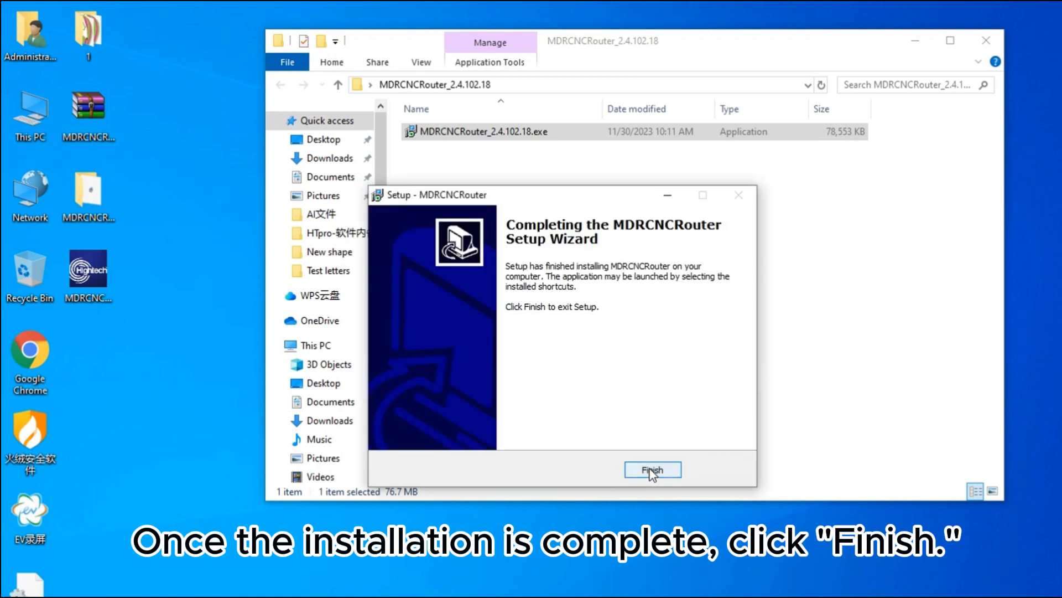
pyautogui.click(651, 469)
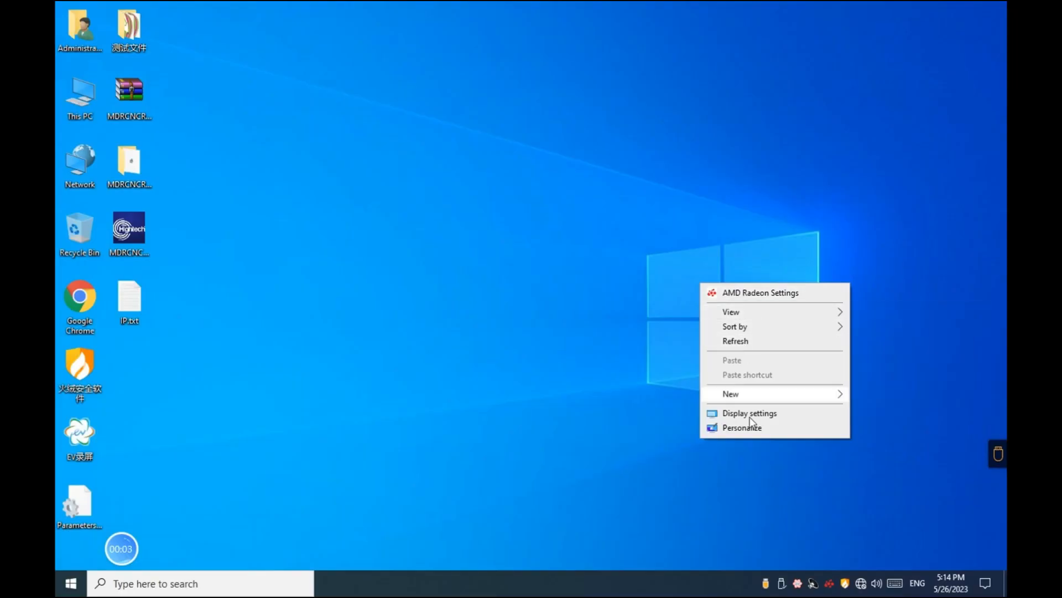
# Step: Reach Network Connections via Settings > Network & Internet to list the Ethernet adapter
pyautogui.click(741, 427)
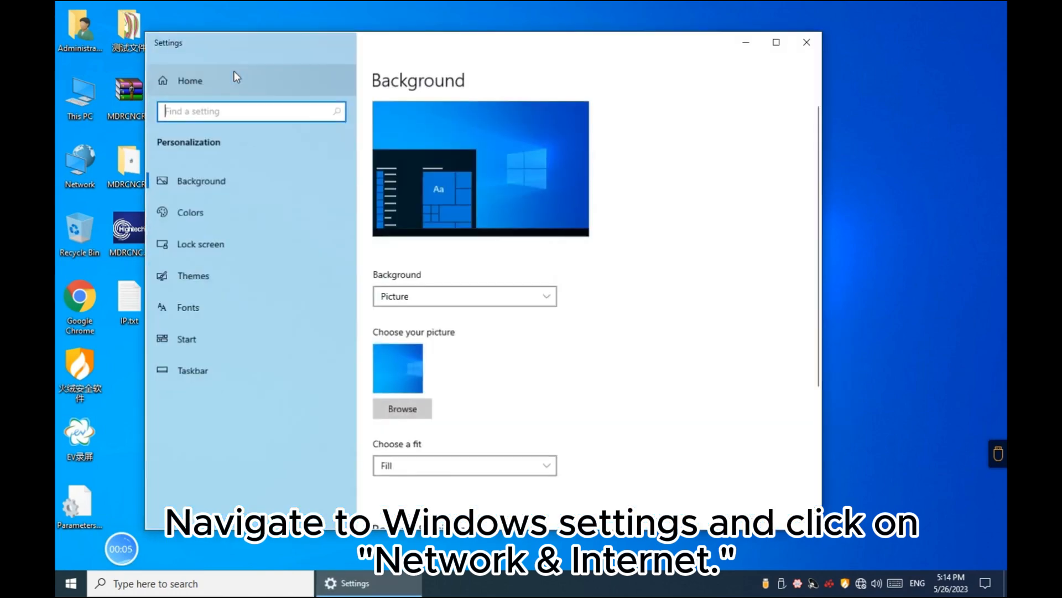
pyautogui.click(189, 80)
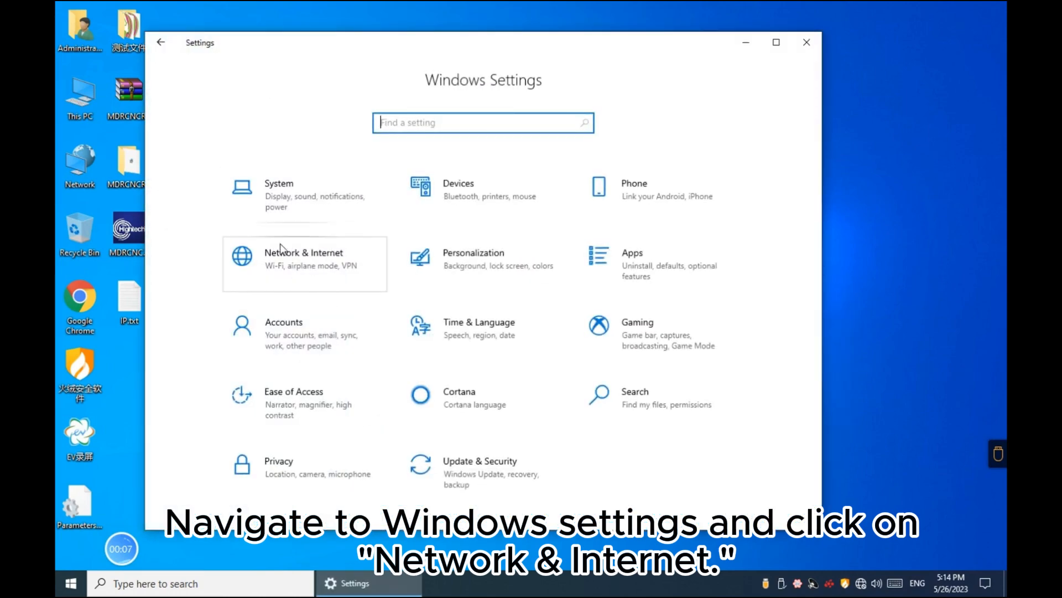
pyautogui.click(304, 257)
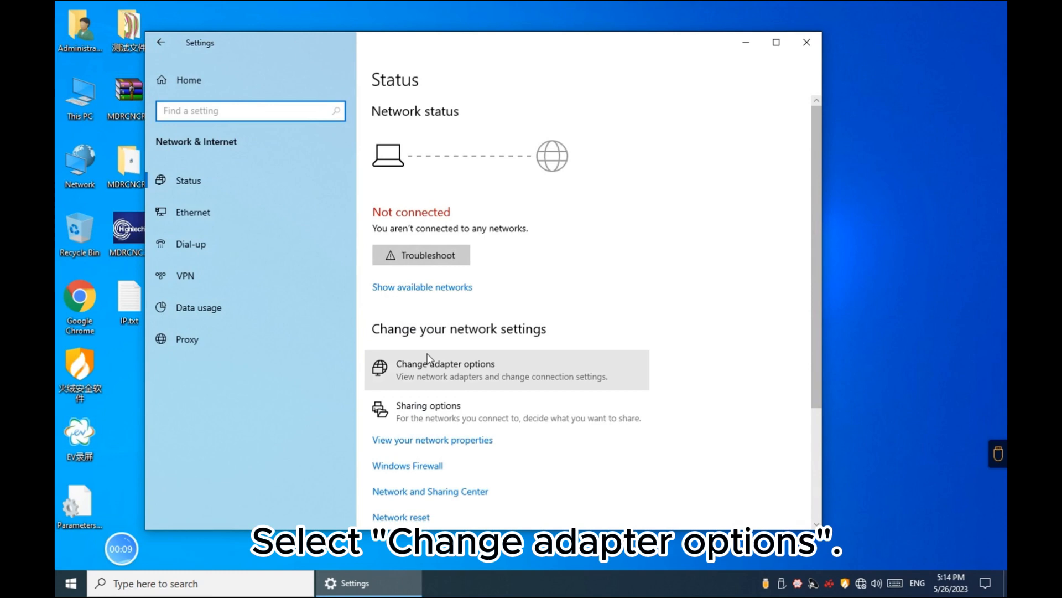
pyautogui.click(445, 369)
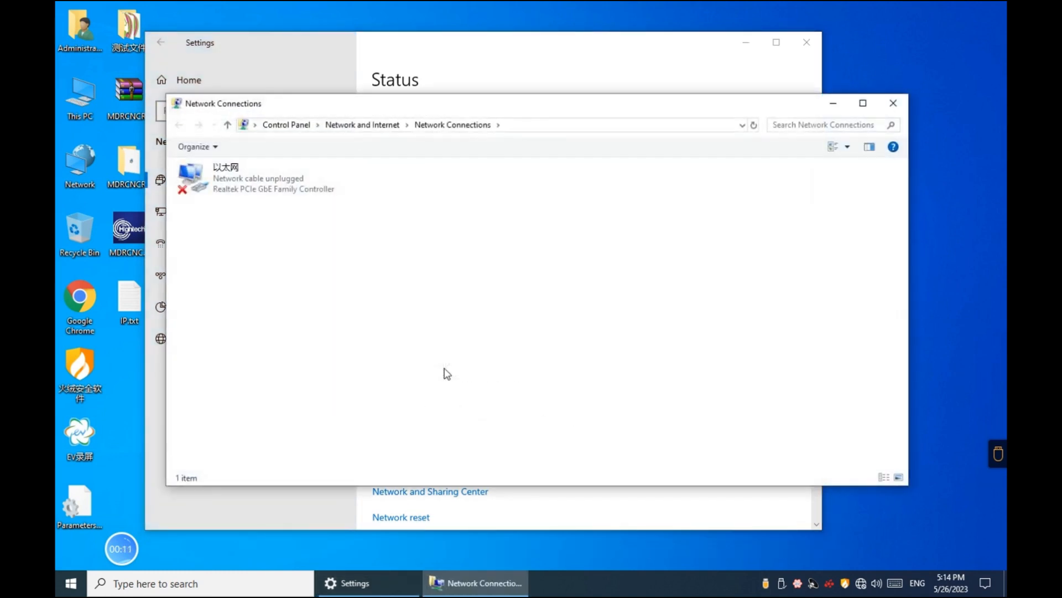
# Step: Open the Ethernet adapter's IPv4 properties and choose a manually specified IP address
pyautogui.doubleClick(257, 177)
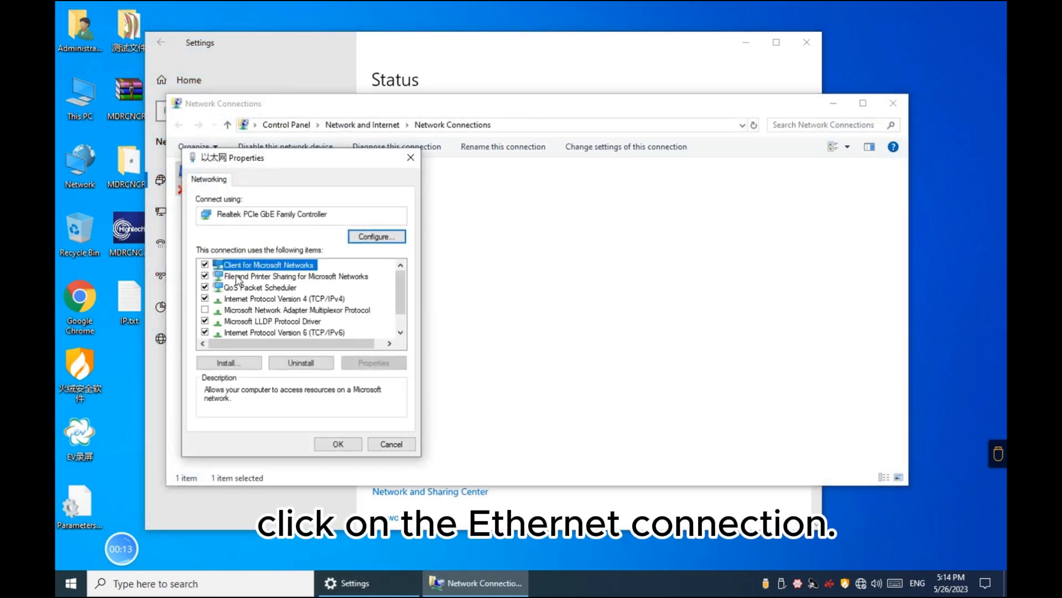
pyautogui.click(285, 298)
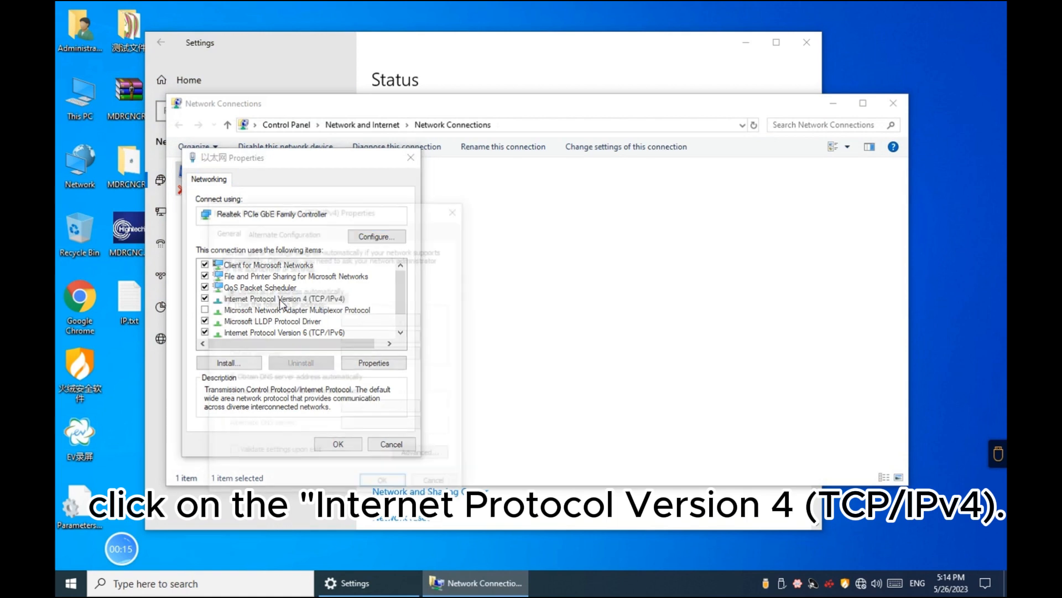
pyautogui.doubleClick(280, 298)
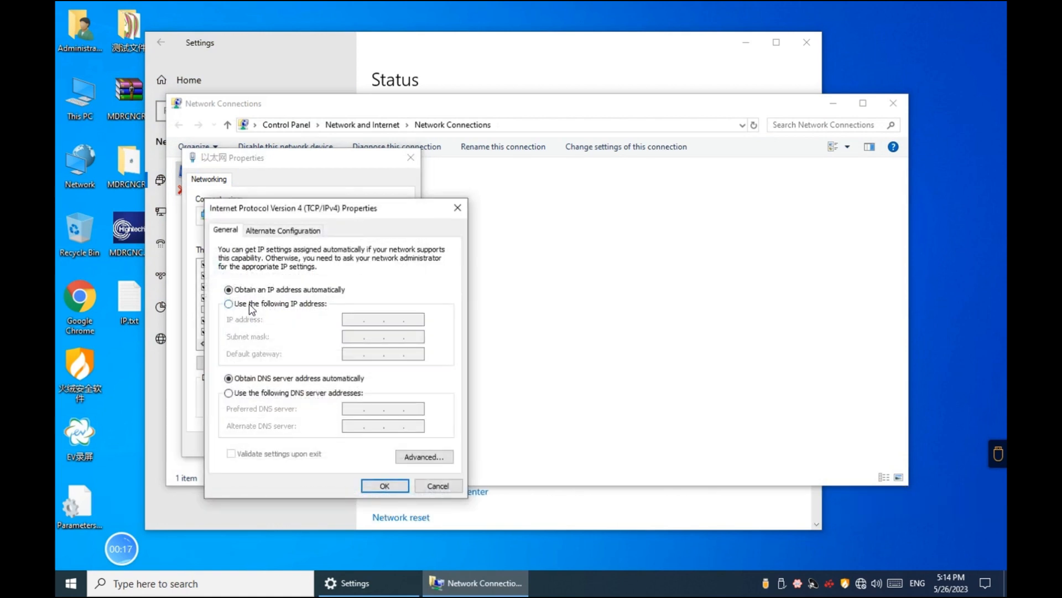
pyautogui.click(229, 303)
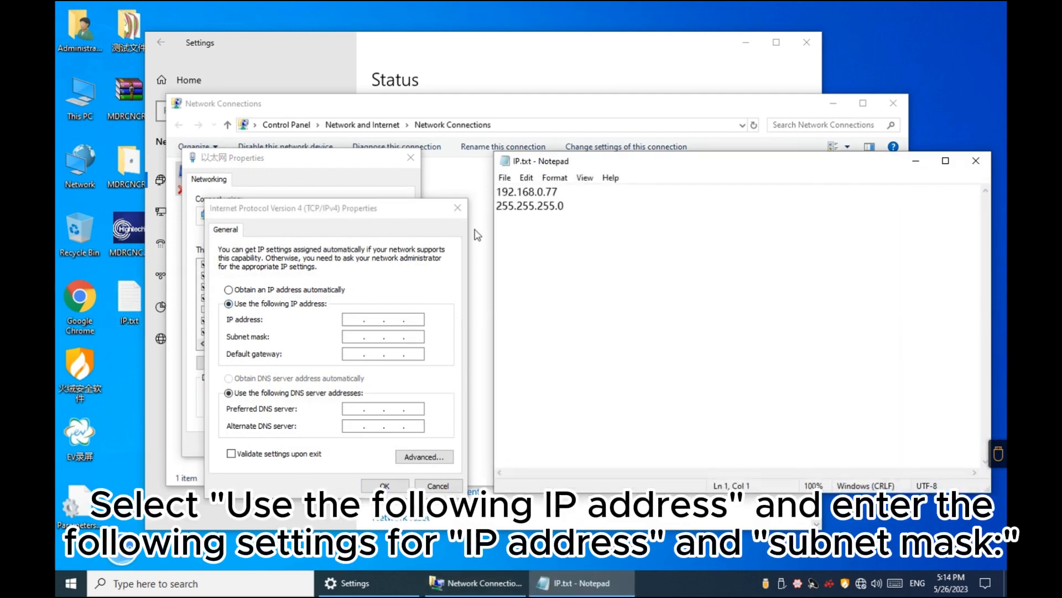
# Step: Assign static address 192.168.0.77 with mask 255.255.255.0 to Ethernet and save it
pyautogui.doubleClick(527, 191)
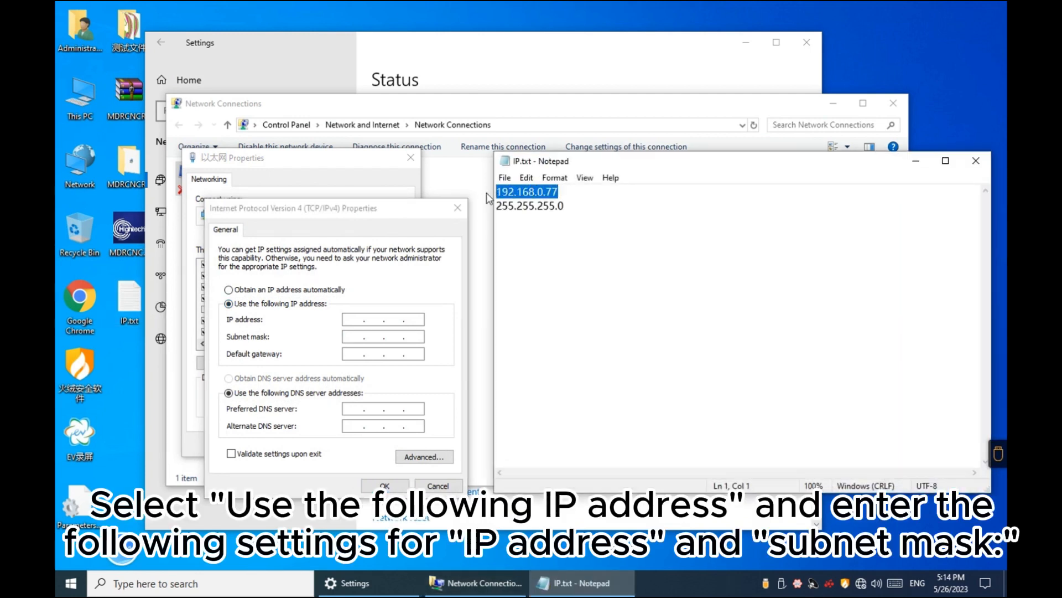
pyautogui.write('192.168.0.77')
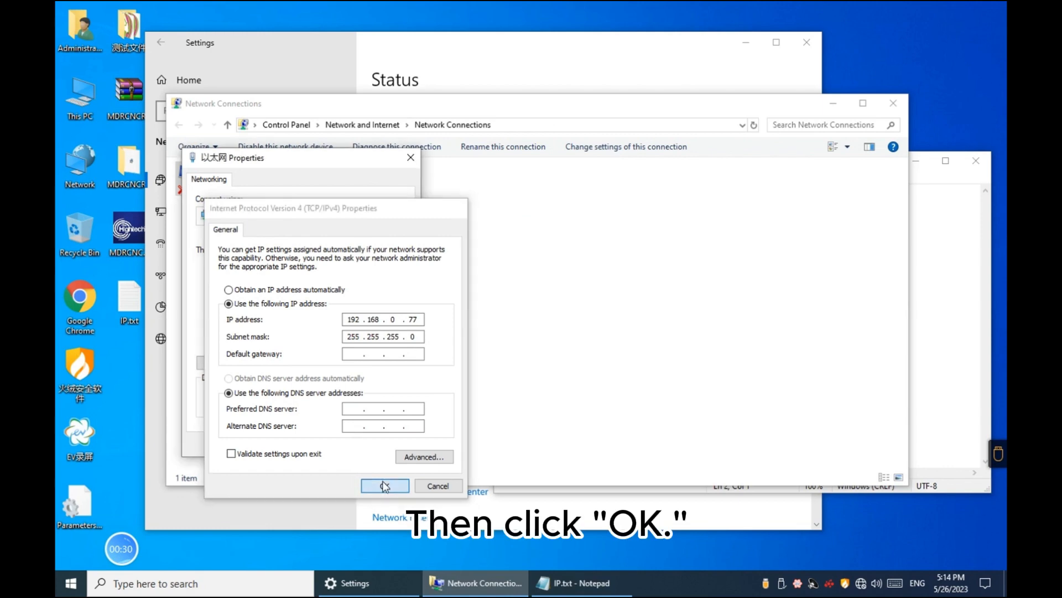
pyautogui.click(384, 486)
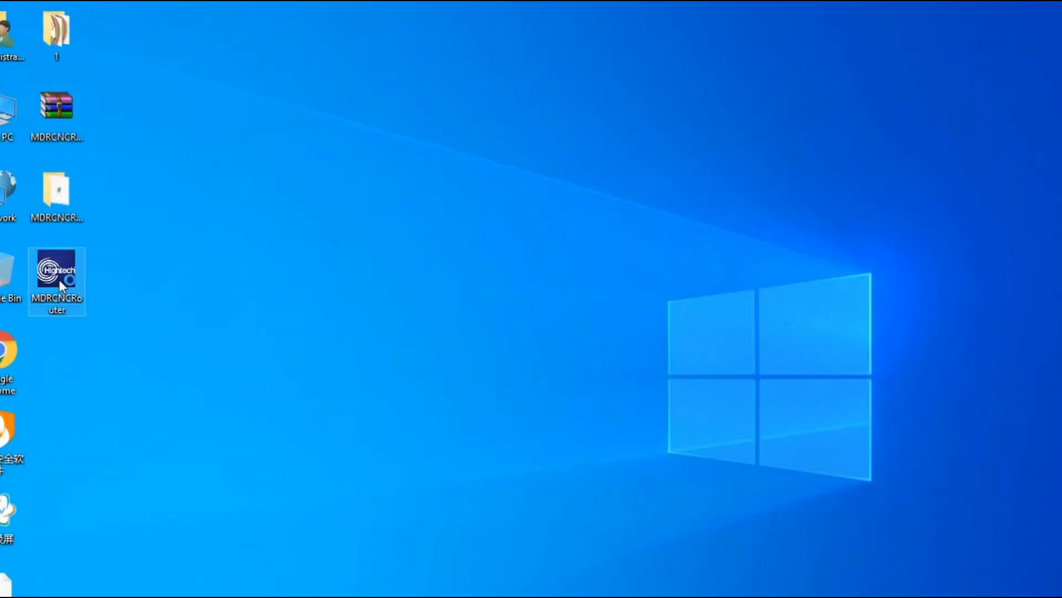
pyautogui.moveTo(56, 277)
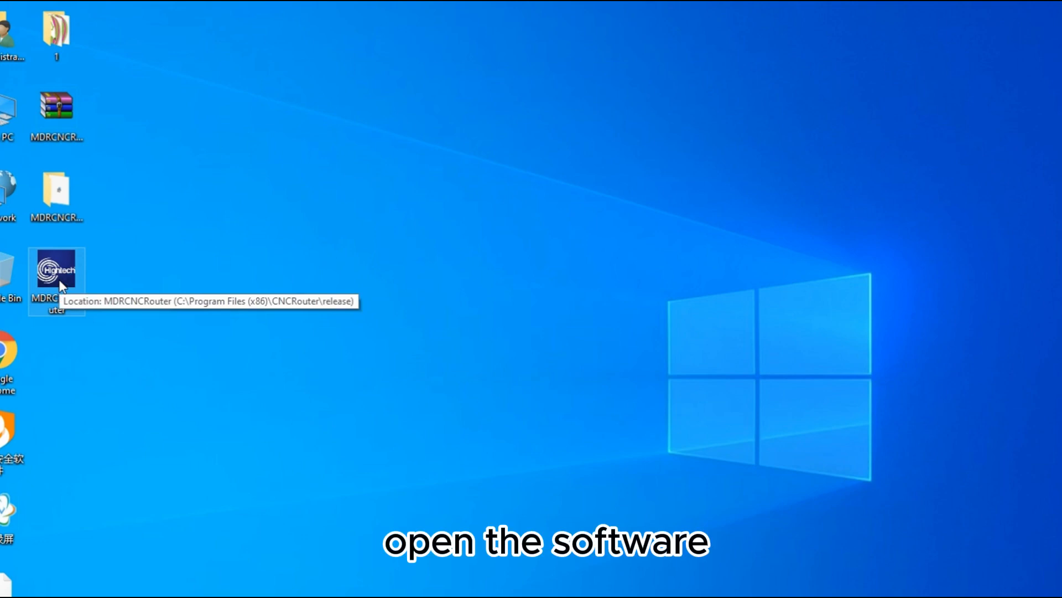
# Step: Launch MDRCNCRouter from its shortcut and send all axes back to HOME
pyautogui.doubleClick(55, 270)
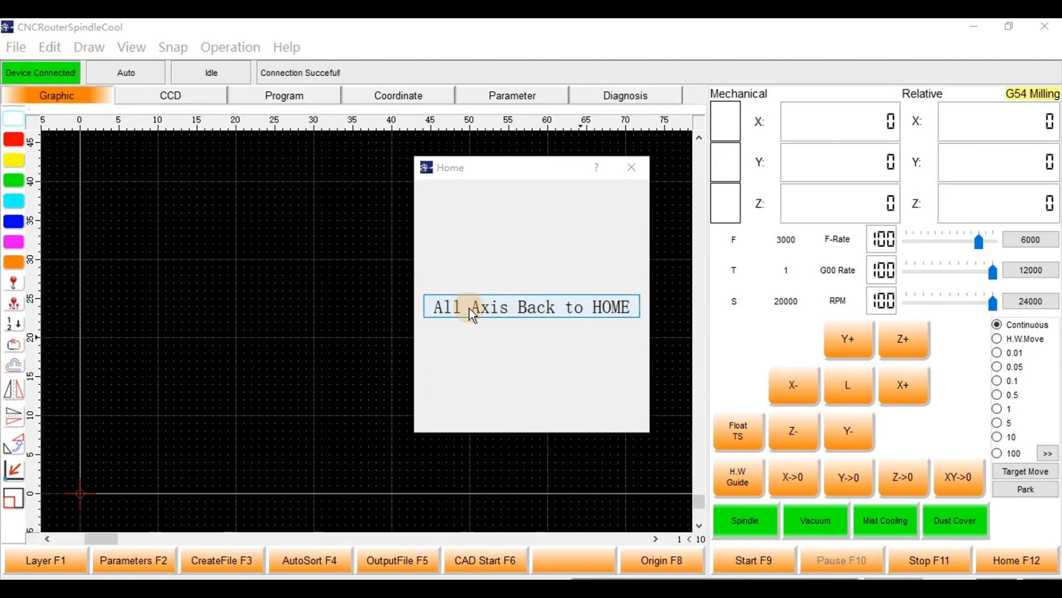
pyautogui.click(530, 307)
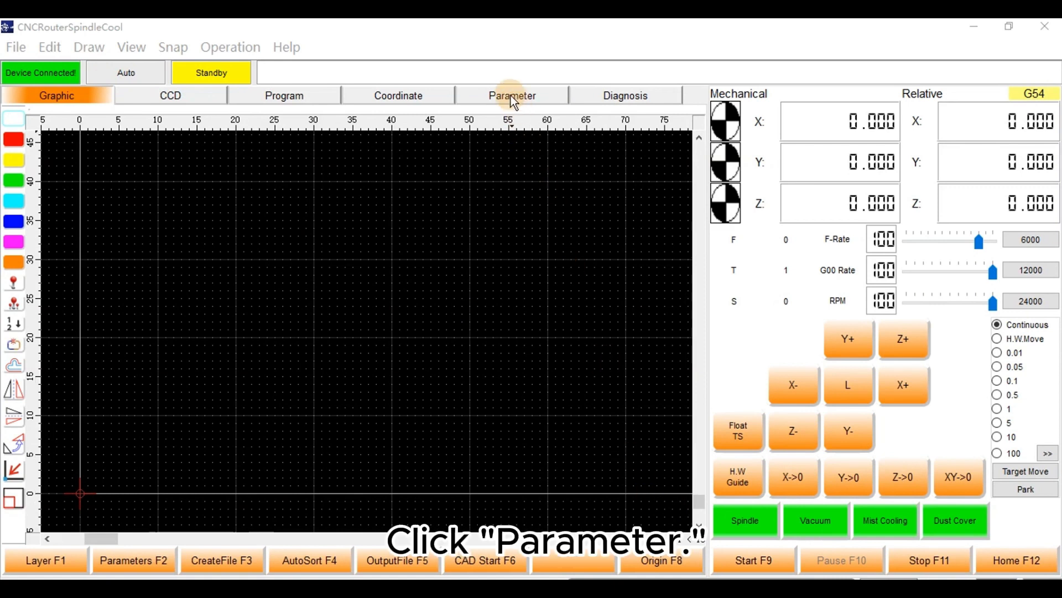
# Step: Unlock the Parameter page with the password and accept switching configurations
pyautogui.click(511, 95)
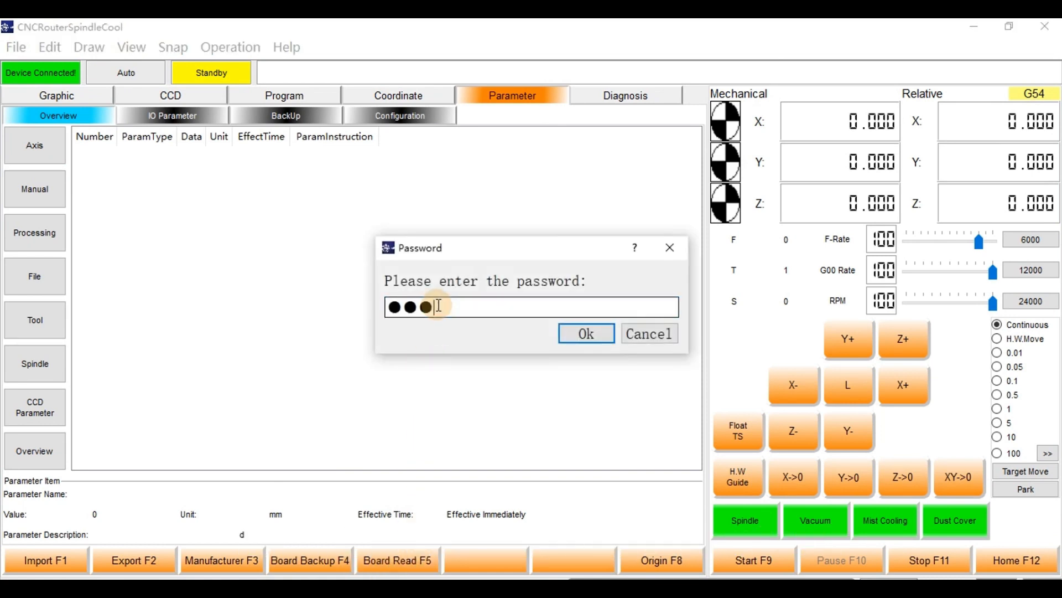
pyautogui.write('*')
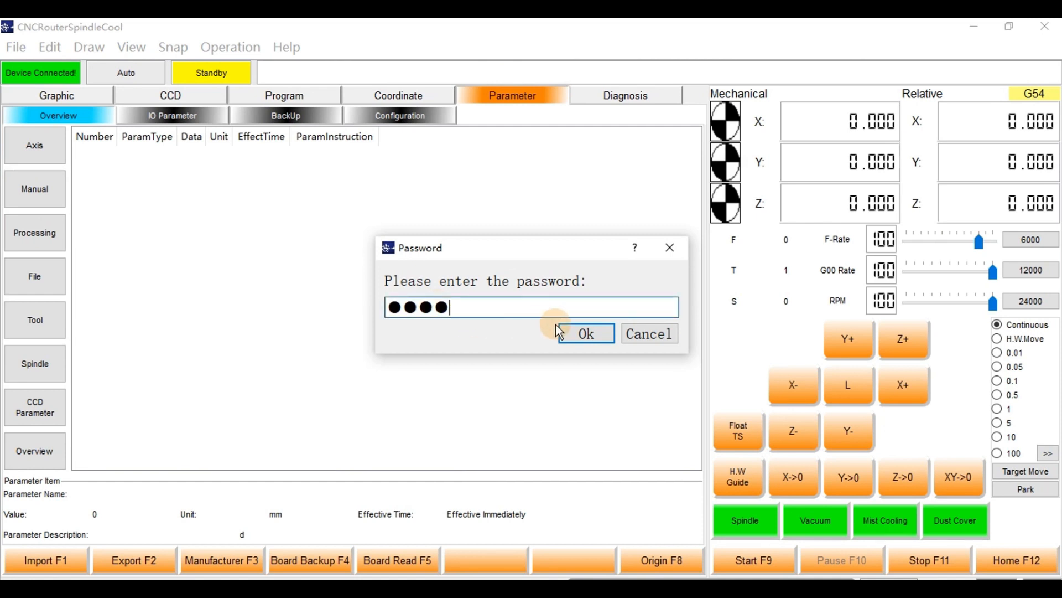
pyautogui.click(585, 333)
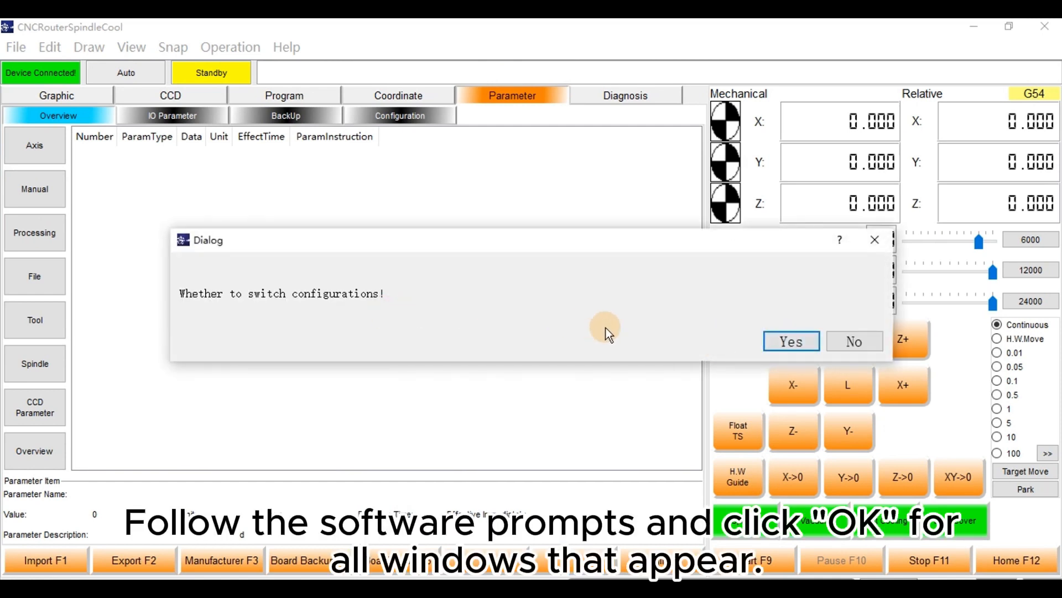
pyautogui.click(790, 341)
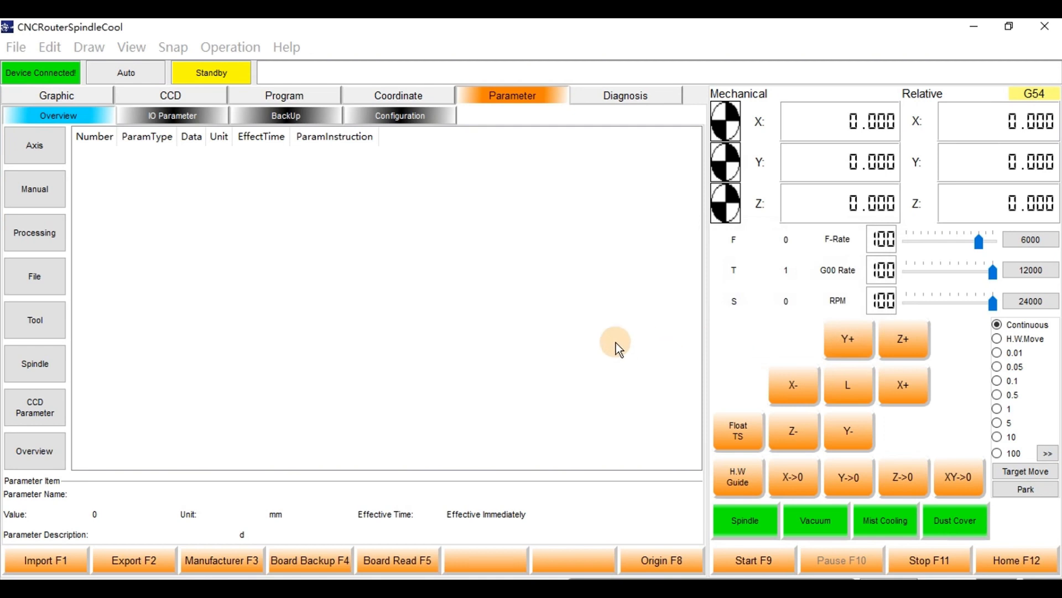
# Step: Read parameters from the controller board successfully and bring up all-axis homing
pyautogui.click(397, 559)
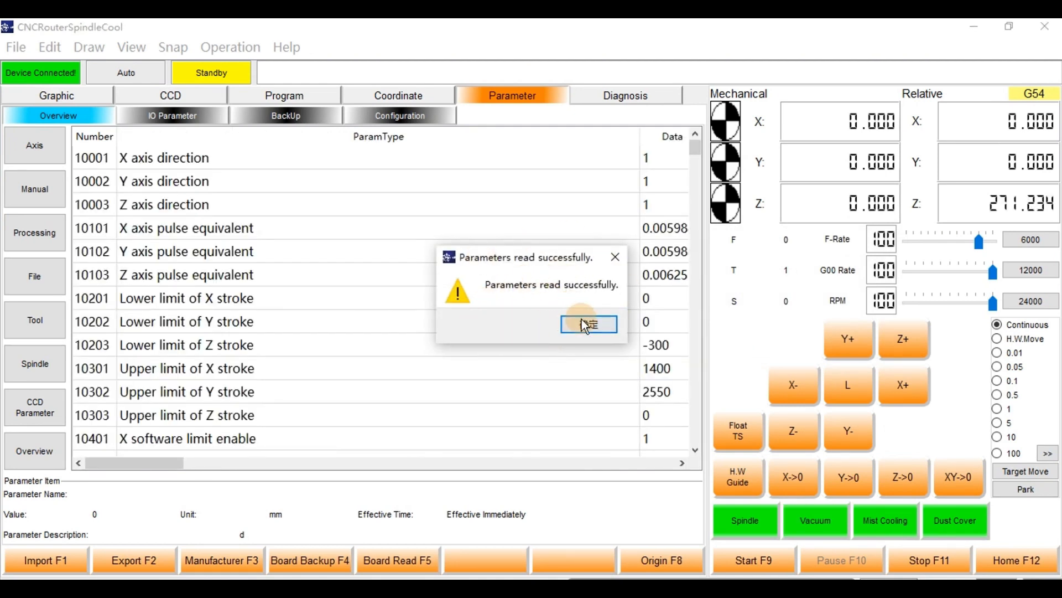
pyautogui.click(587, 324)
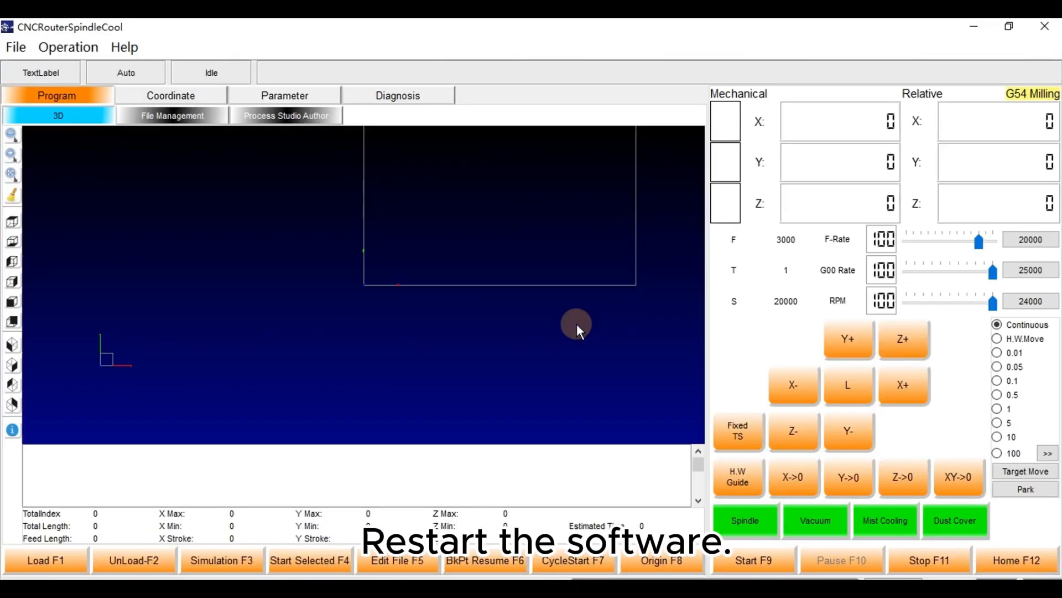
pyautogui.click(1015, 560)
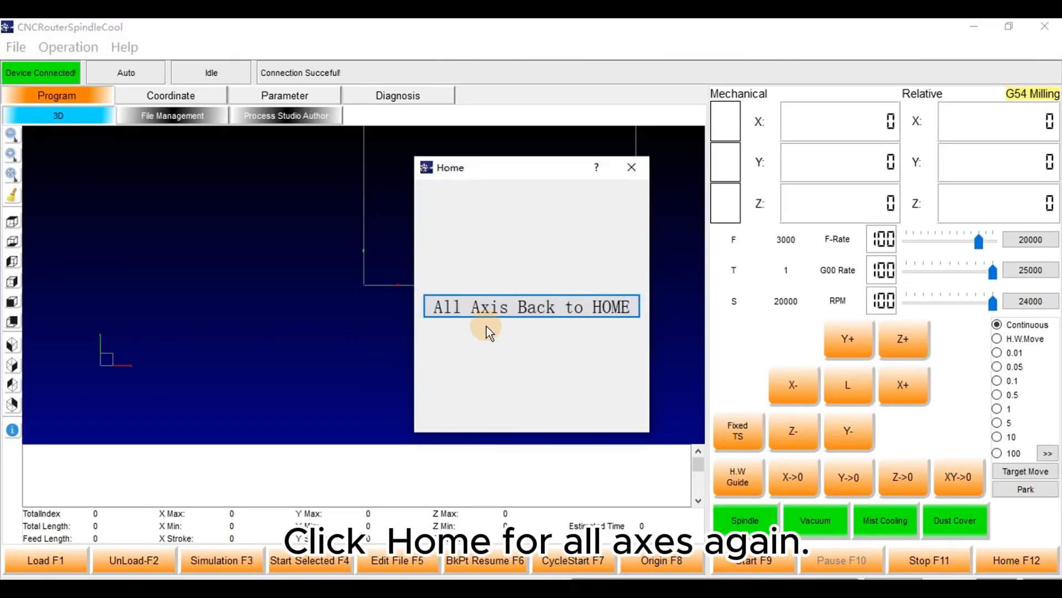
pyautogui.moveTo(501, 309)
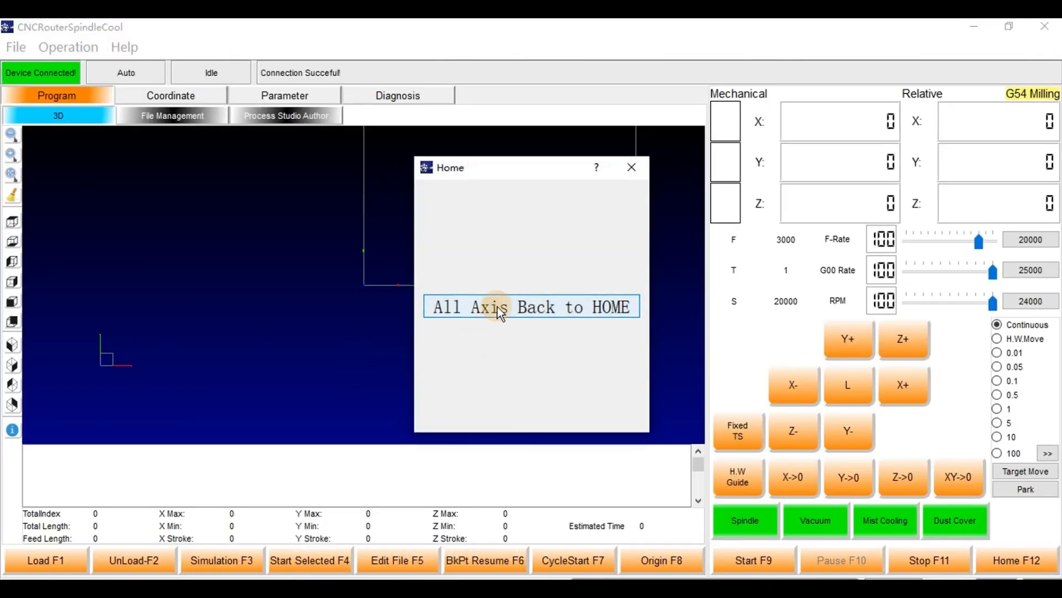